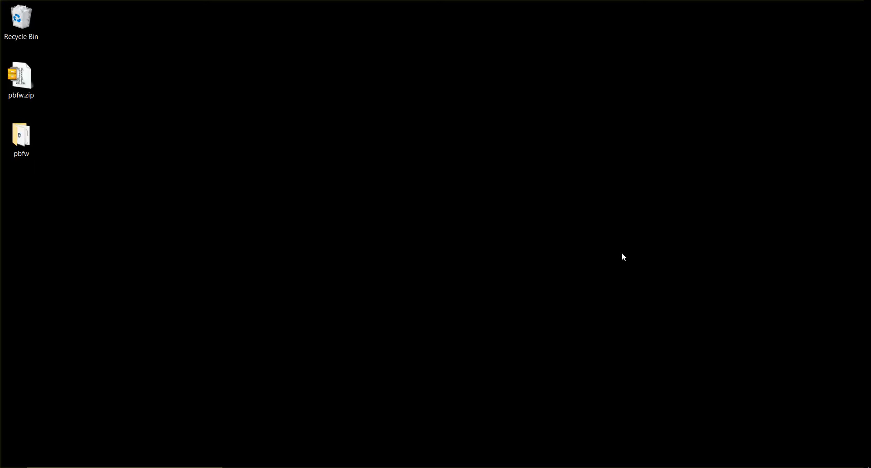
{"action": "mouse_move", "coordinate": [508, 266]}
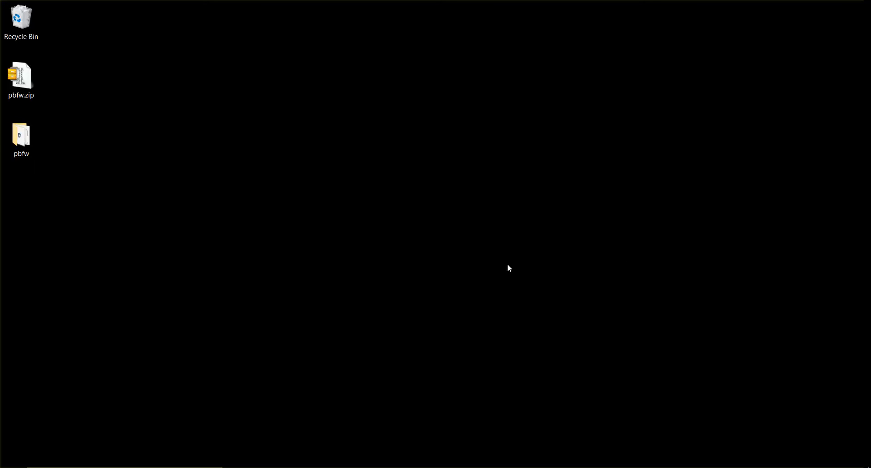
{"action": "mouse_move", "coordinate": [387, 177]}
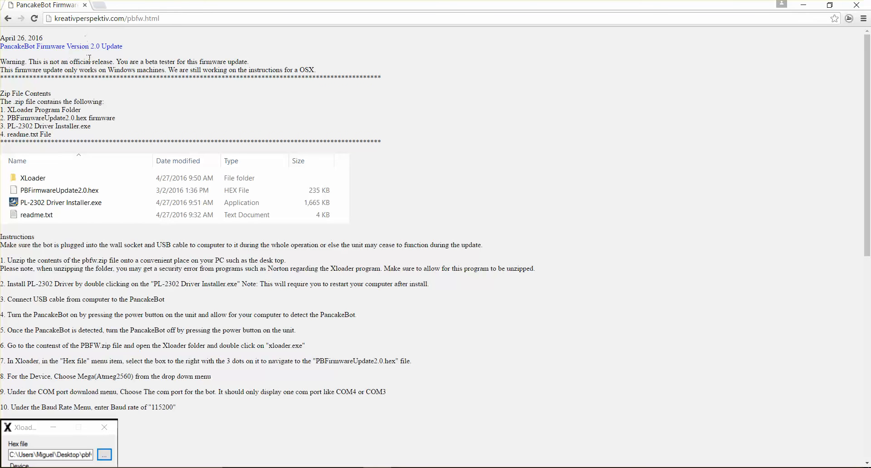
Step: Cancel a second download of pbfw.zip, then select the pbfw folder on the desktop
{"action": "scroll", "scroll_direction": "down", "scroll_amount": 3}
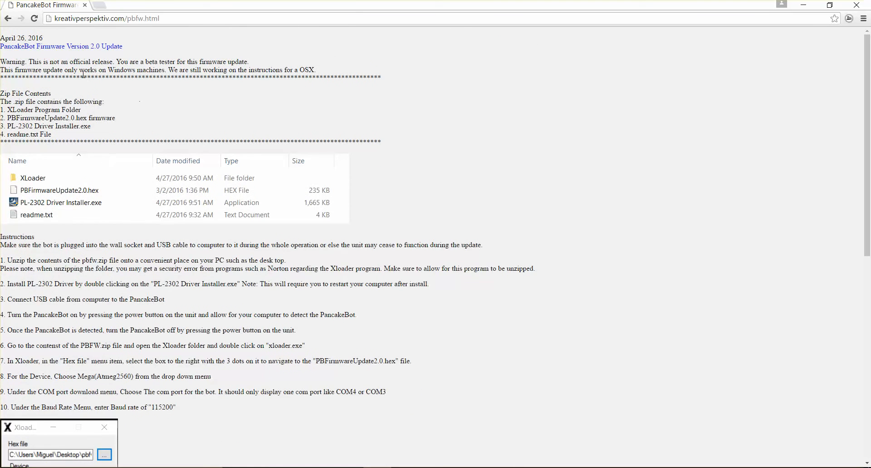
{"action": "mouse_move", "coordinate": [88, 89]}
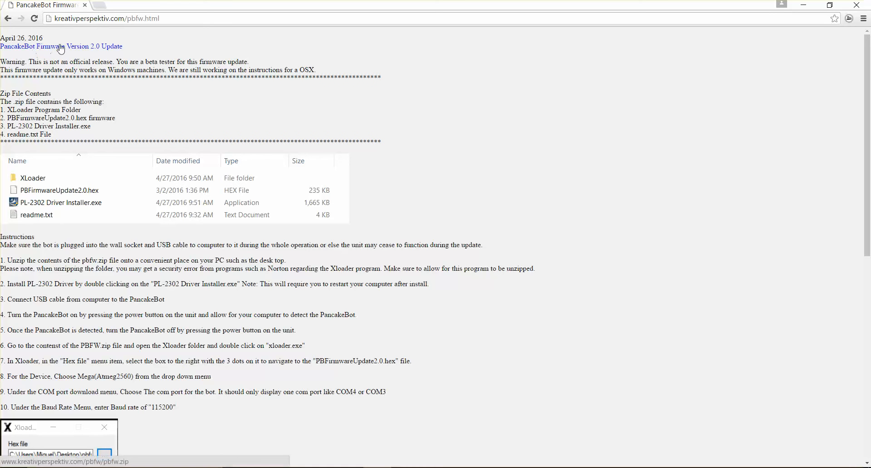
{"action": "left_click", "coordinate": [61, 47]}
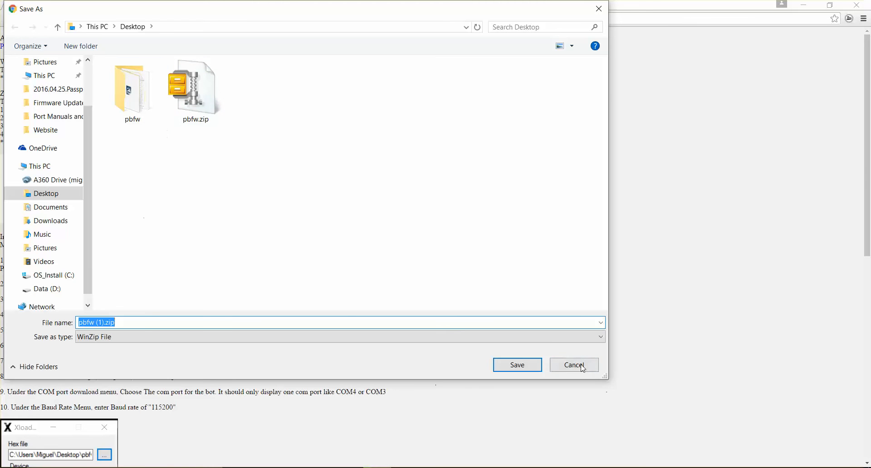
{"action": "left_click", "coordinate": [574, 365]}
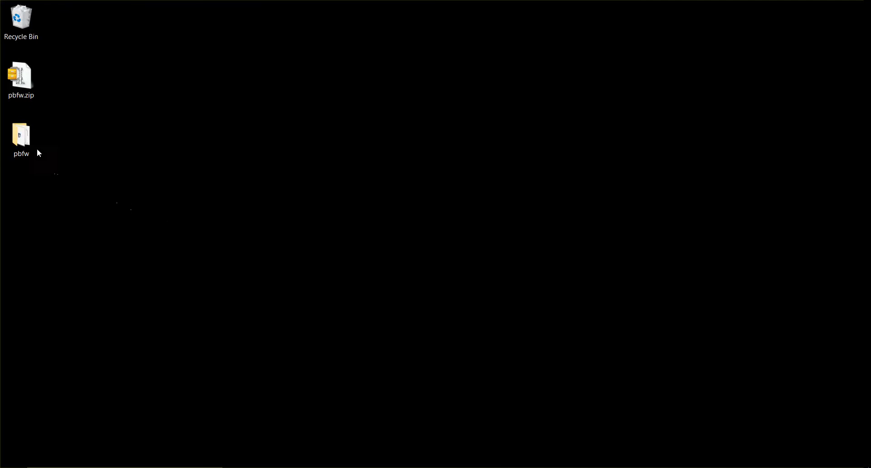
{"action": "left_click", "coordinate": [22, 134]}
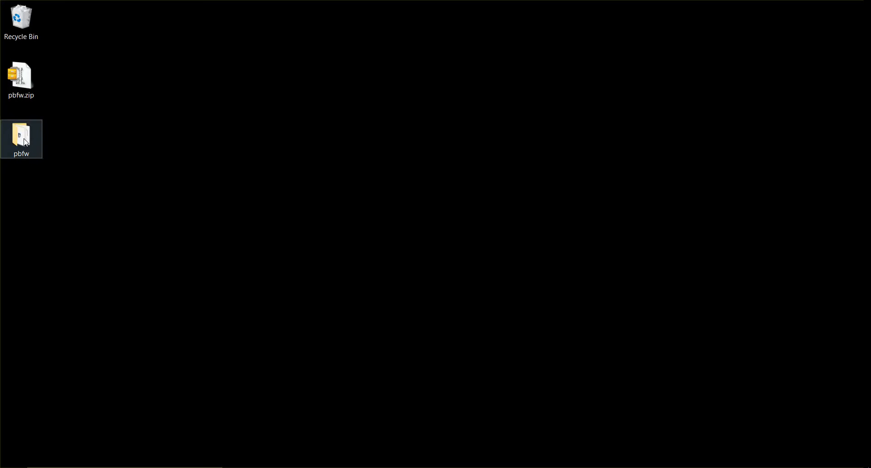
Step: Open pbfw and select XLoader, PBFirmwareUpdate2.0.hex, then PL-2302 Driver Installer.exe
{"action": "double_click", "coordinate": [21, 136]}
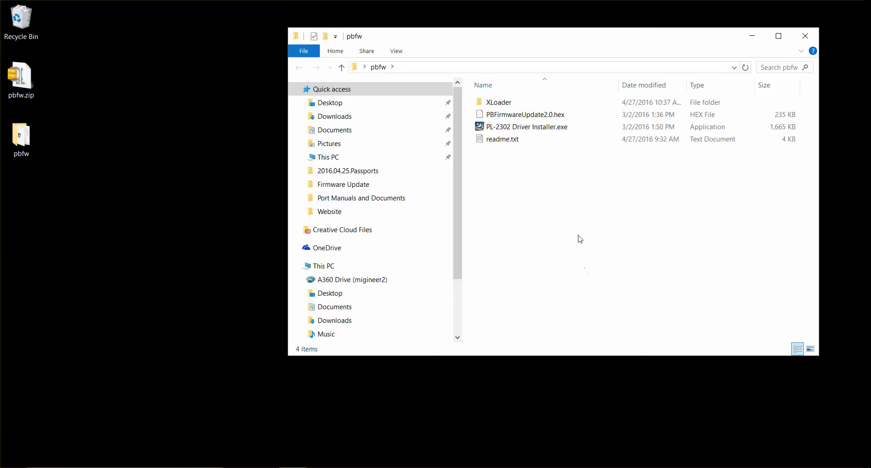
{"action": "left_click", "coordinate": [499, 102]}
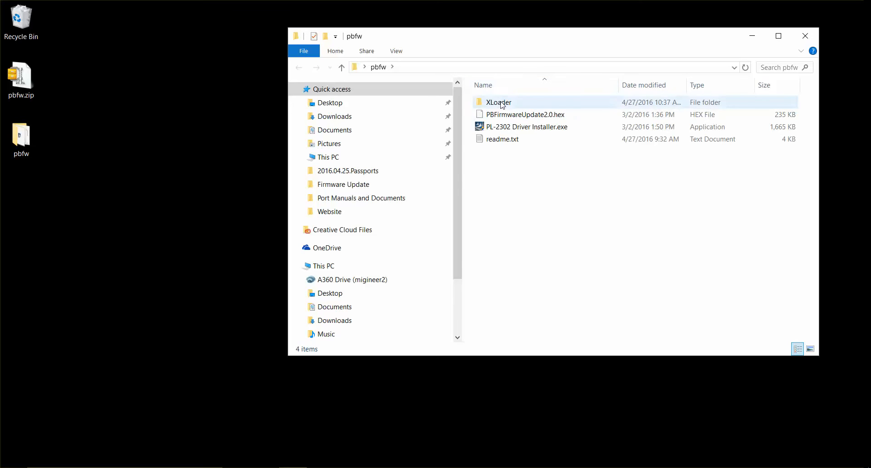
{"action": "mouse_move", "coordinate": [503, 105]}
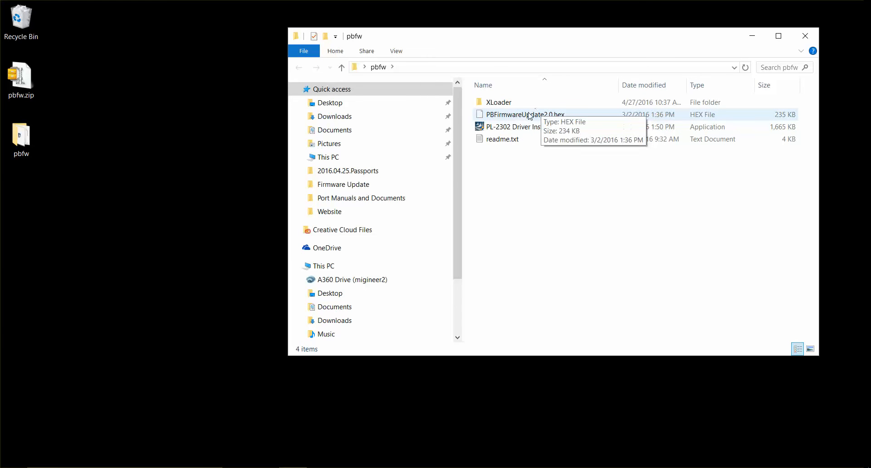
{"action": "left_click", "coordinate": [526, 126]}
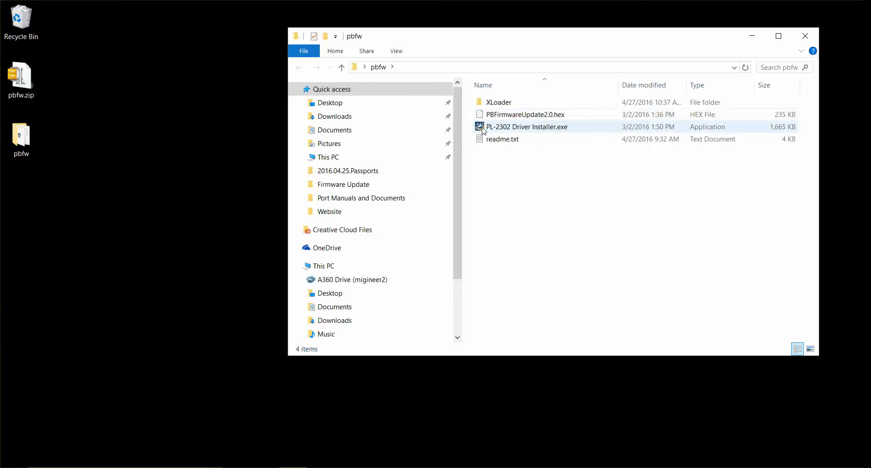
{"action": "mouse_move", "coordinate": [554, 131]}
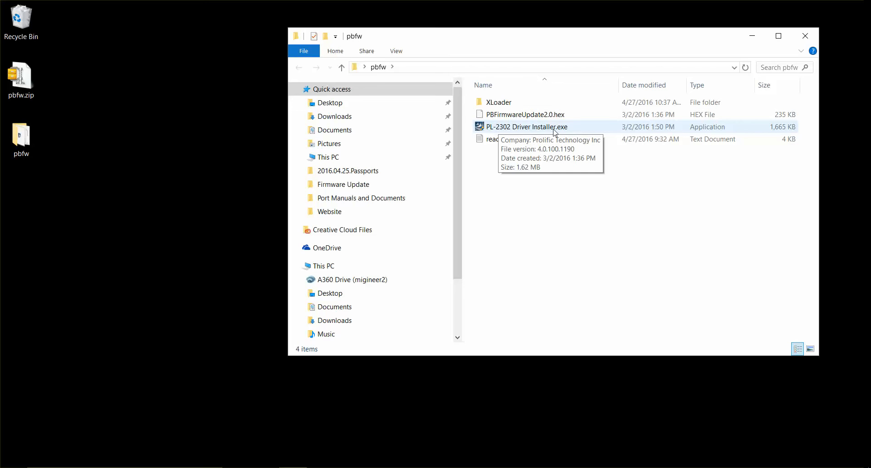
{"action": "mouse_move", "coordinate": [484, 129]}
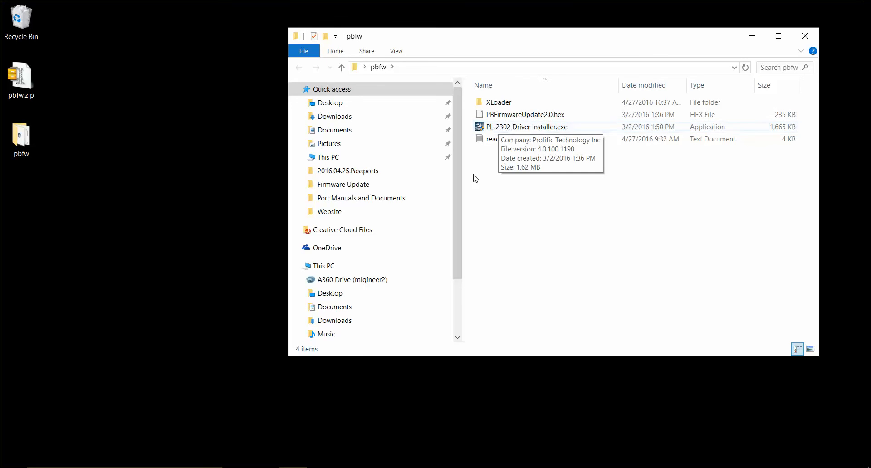
{"action": "mouse_move", "coordinate": [499, 184]}
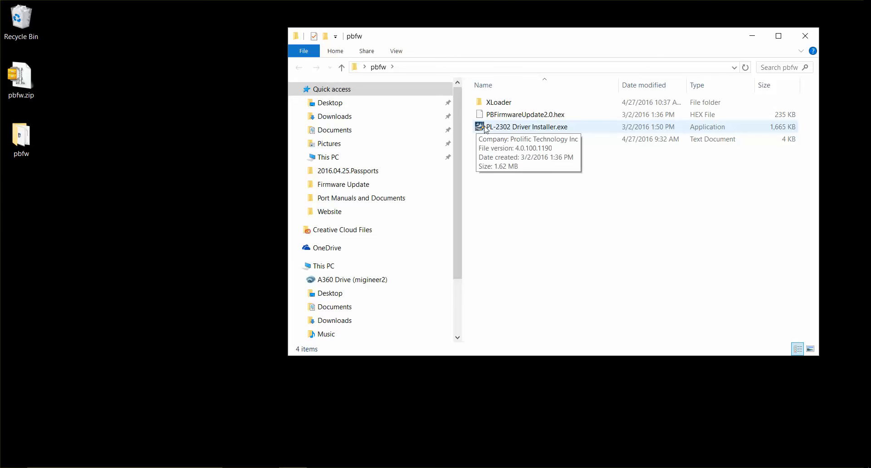
{"action": "left_click", "coordinate": [526, 127]}
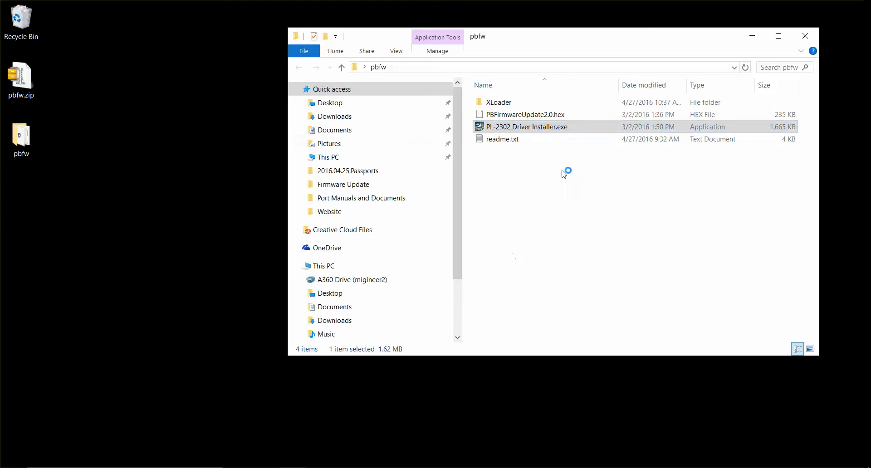
Step: Launch PL-2302 Driver Installer.exe and exit setup without changes, confirming the quit
{"action": "double_click", "coordinate": [527, 126]}
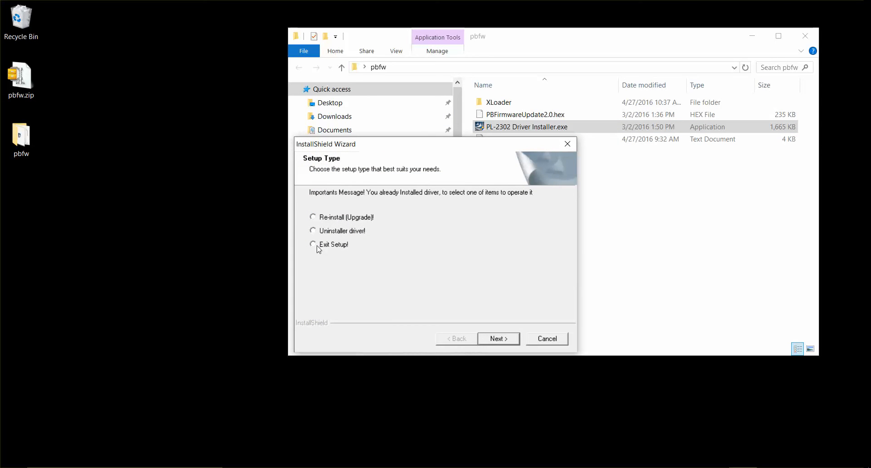
{"action": "left_click", "coordinate": [312, 244]}
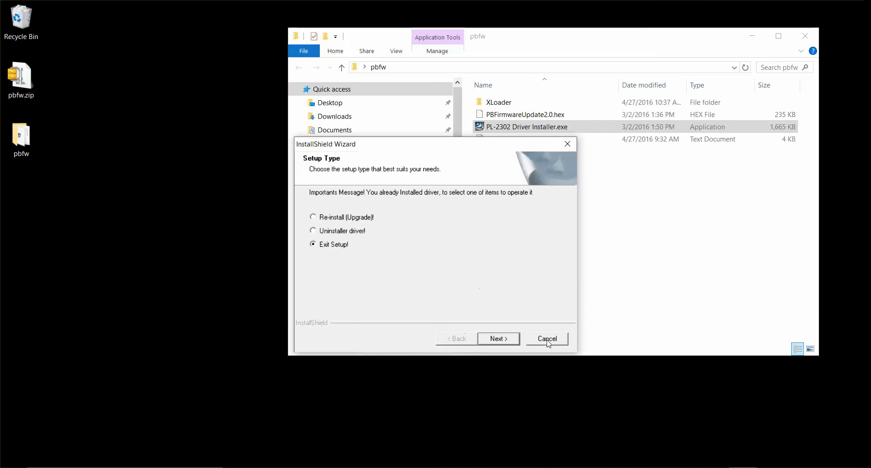
{"action": "left_click", "coordinate": [547, 339]}
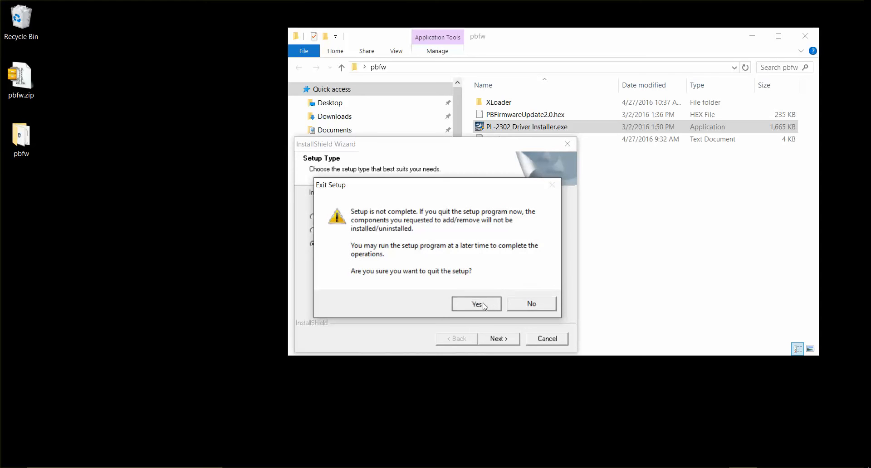
{"action": "left_click", "coordinate": [476, 304]}
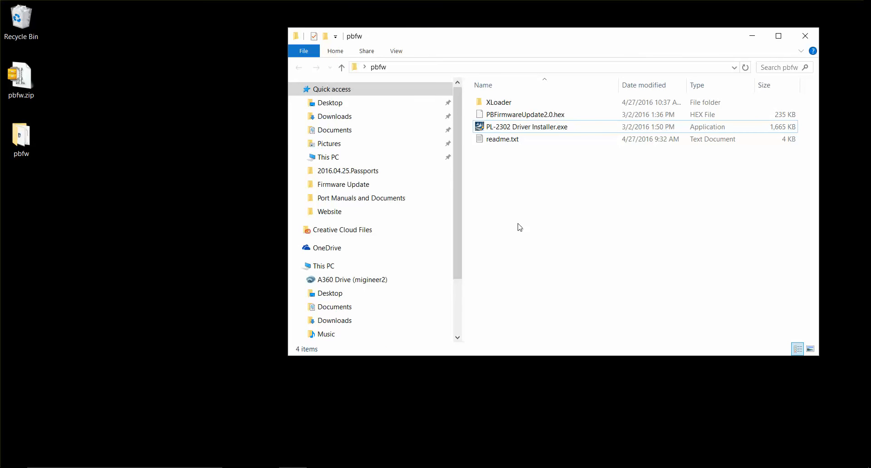
{"action": "mouse_move", "coordinate": [534, 224]}
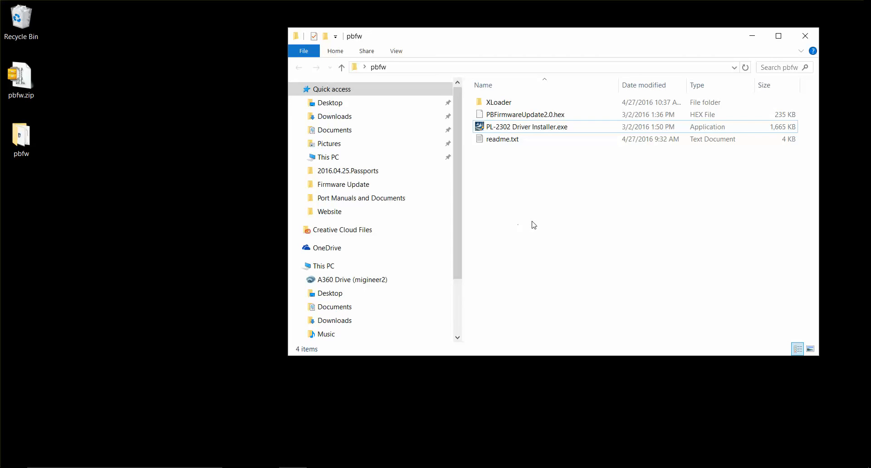
{"action": "mouse_move", "coordinate": [512, 228]}
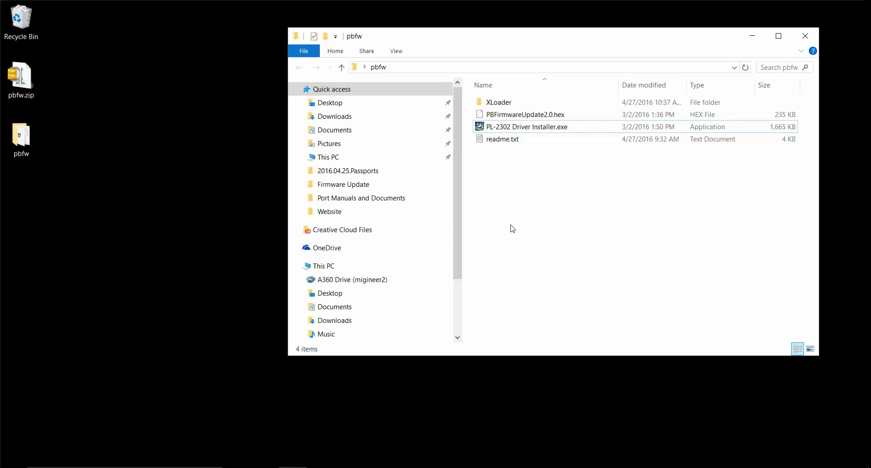
{"action": "mouse_move", "coordinate": [532, 151]}
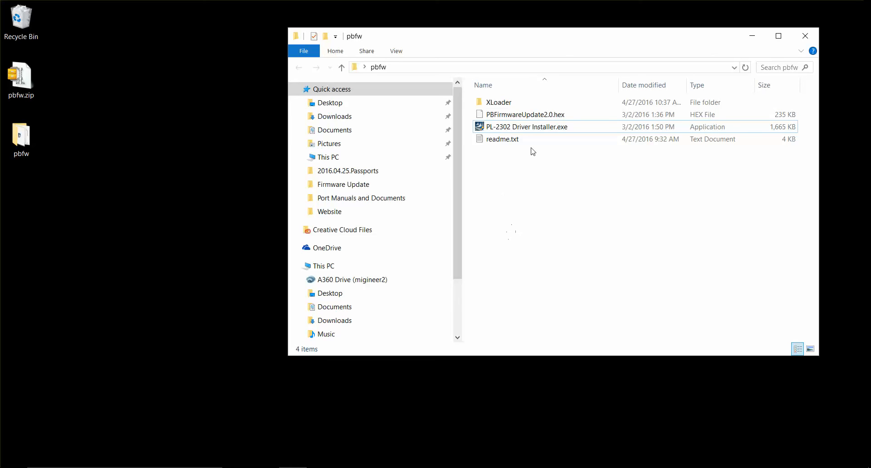
Step: Open the XLoader folder and run xloader.exe
{"action": "double_click", "coordinate": [498, 102]}
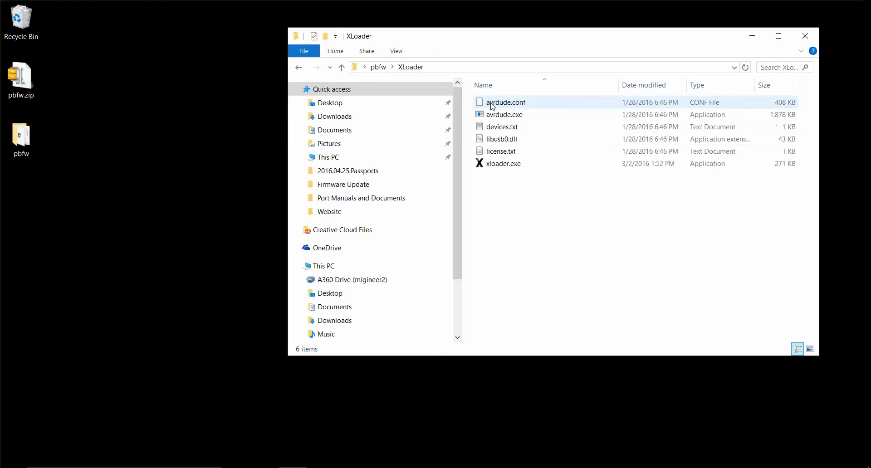
{"action": "double_click", "coordinate": [504, 163]}
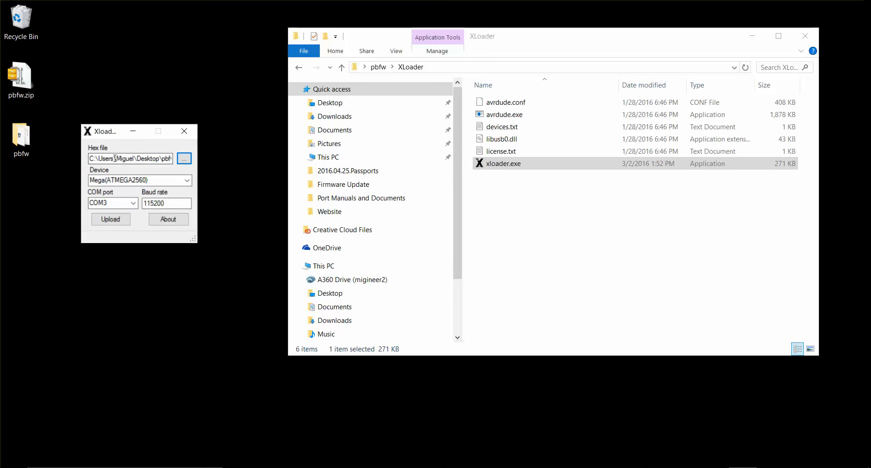
Step: Browse to the pbfw folder and open PBFirmwareUpdate2.0.hex as the hex file
{"action": "left_click", "coordinate": [183, 158]}
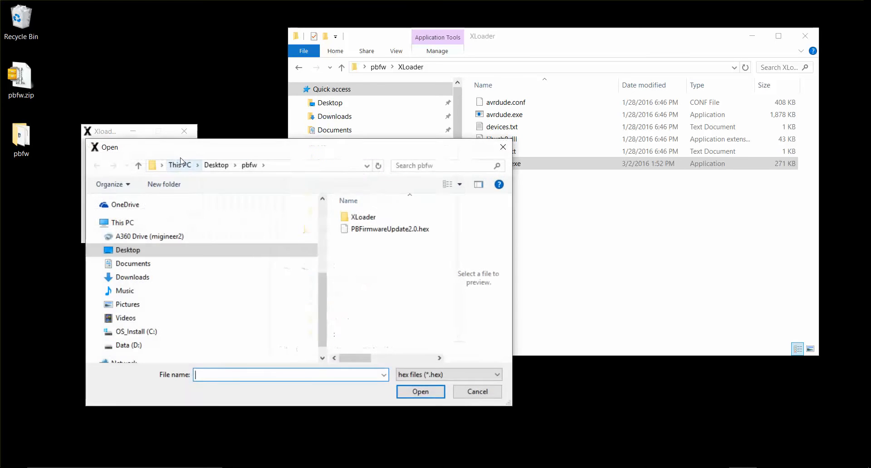
{"action": "left_click", "coordinate": [389, 229]}
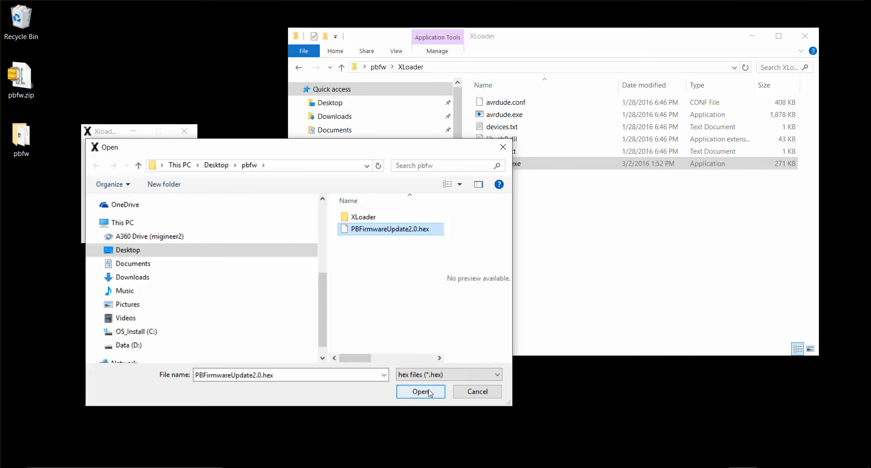
{"action": "left_click", "coordinate": [420, 392]}
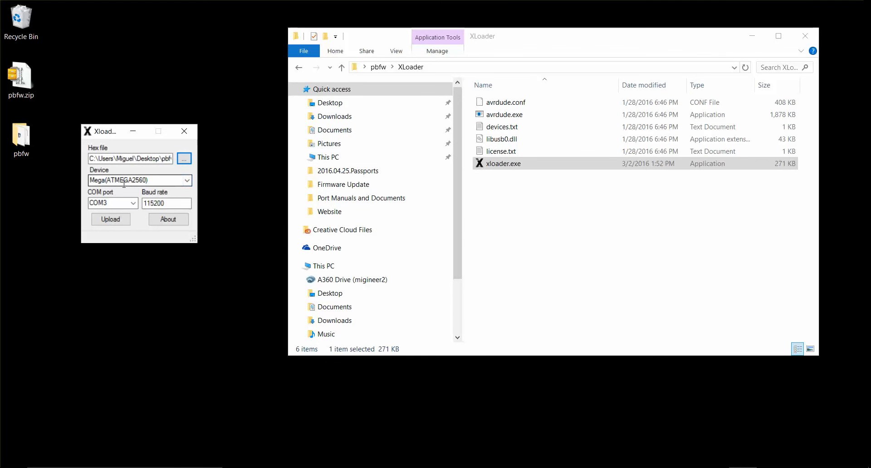
Step: Choose Mega(ATMEGA2560) as the device and list the available COM ports
{"action": "left_click", "coordinate": [186, 180]}
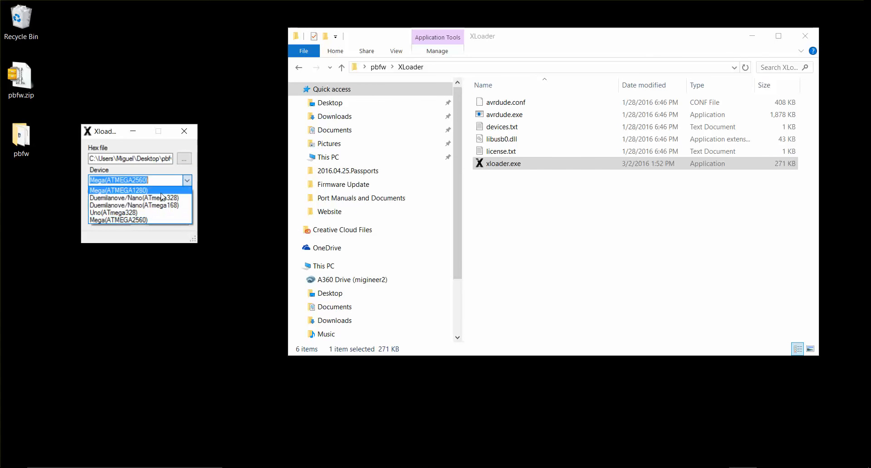
{"action": "mouse_move", "coordinate": [151, 222]}
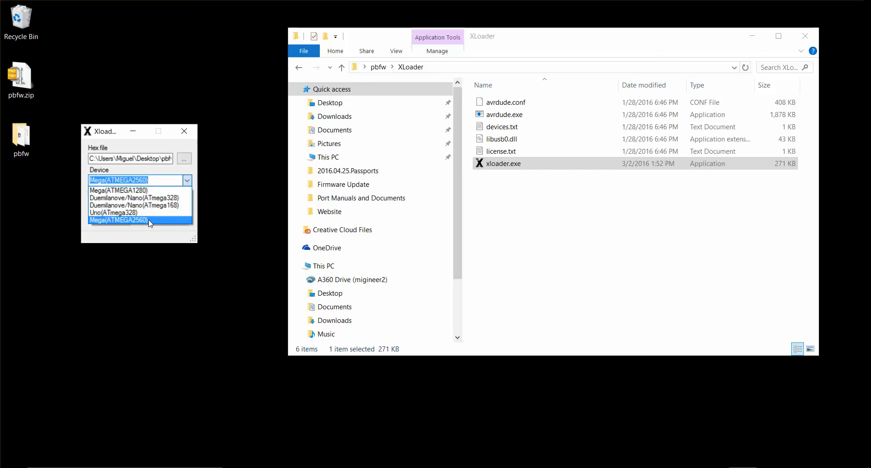
{"action": "left_click", "coordinate": [118, 220]}
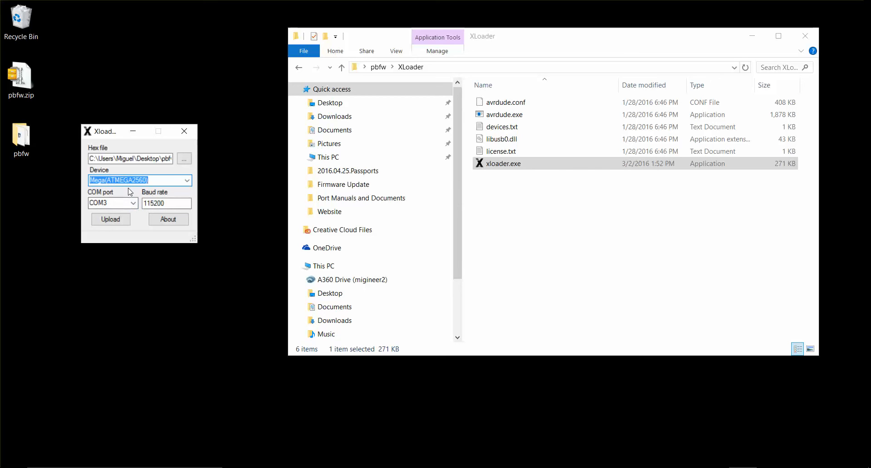
{"action": "mouse_move", "coordinate": [127, 295]}
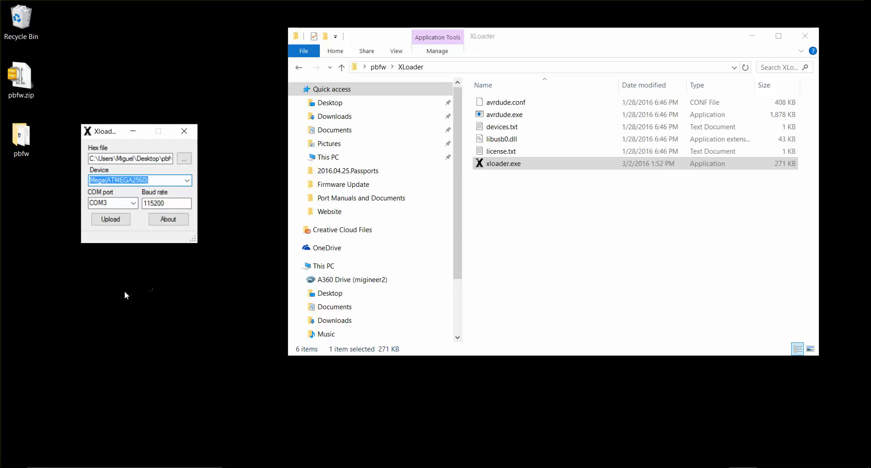
{"action": "mouse_move", "coordinate": [133, 277]}
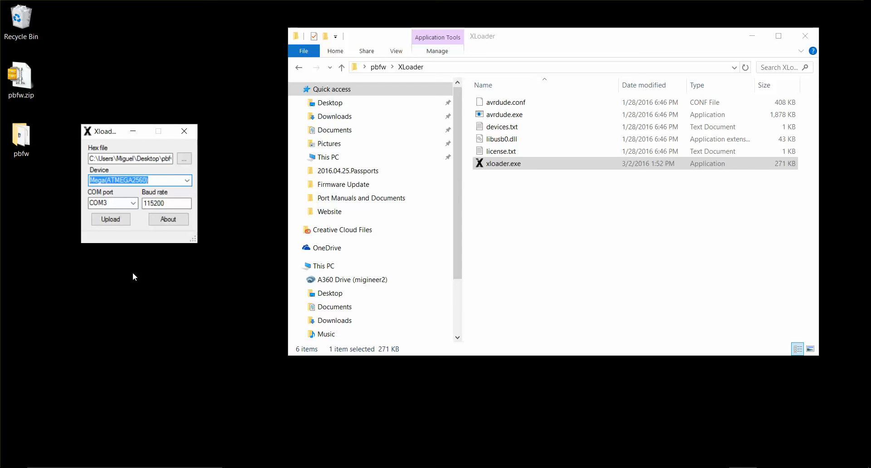
{"action": "mouse_move", "coordinate": [91, 270]}
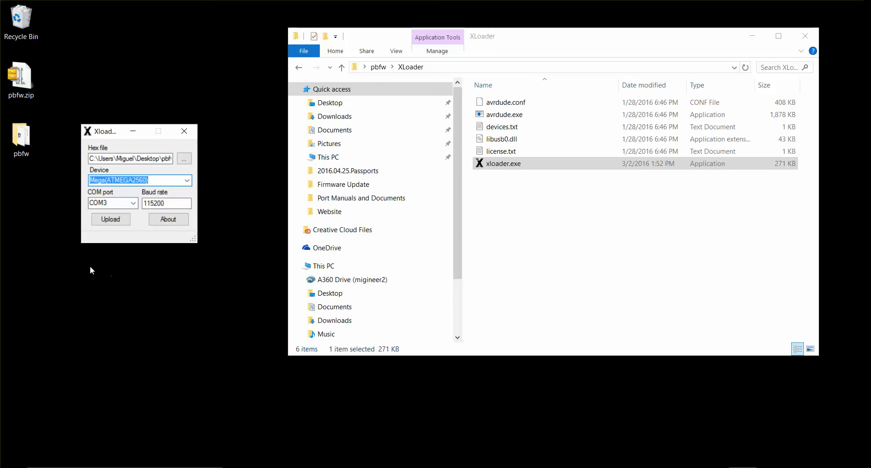
{"action": "mouse_move", "coordinate": [142, 278]}
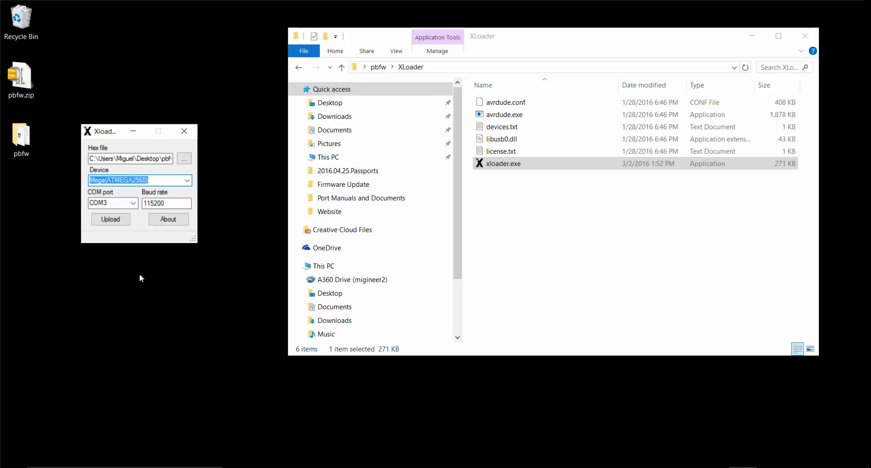
{"action": "mouse_move", "coordinate": [141, 262]}
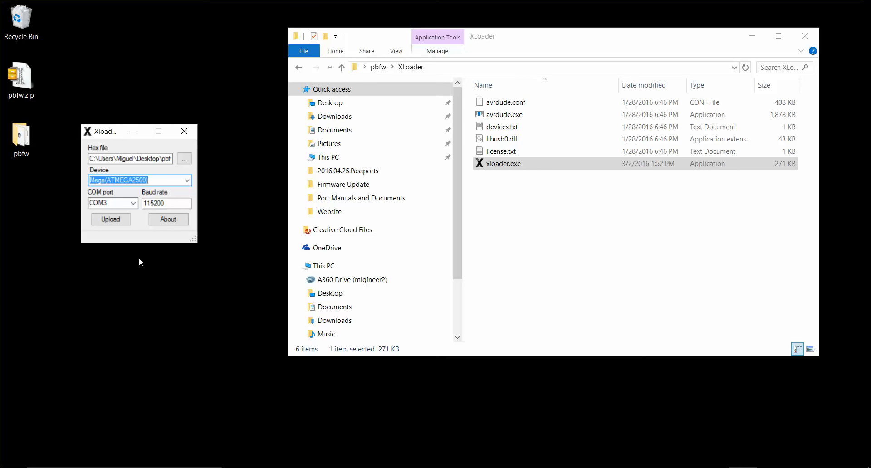
{"action": "left_click", "coordinate": [133, 204]}
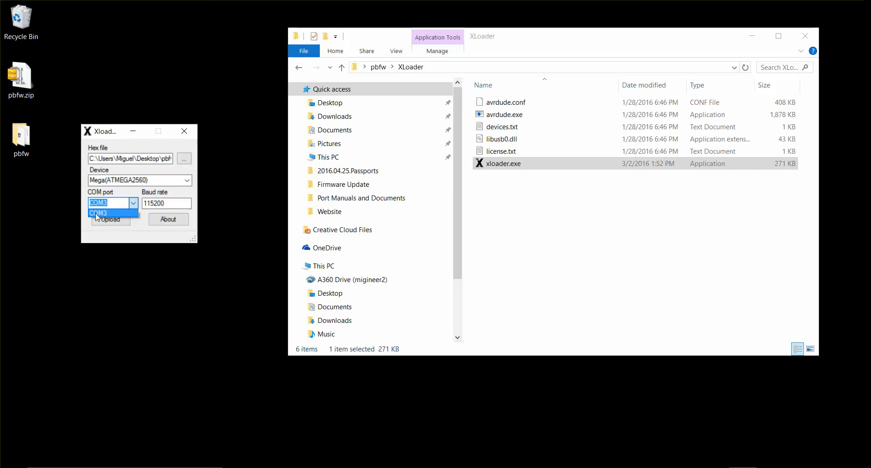
Step: Select COM3 and start uploading the firmware to the board
{"action": "left_click", "coordinate": [98, 212]}
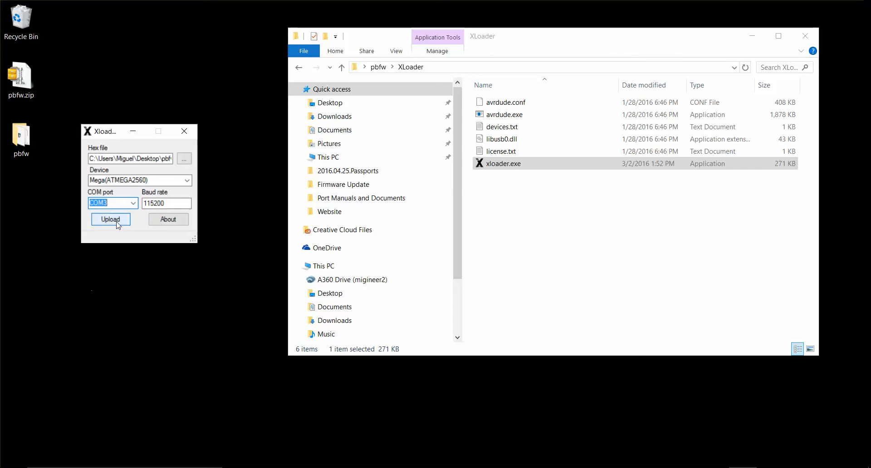
{"action": "left_click", "coordinate": [110, 219]}
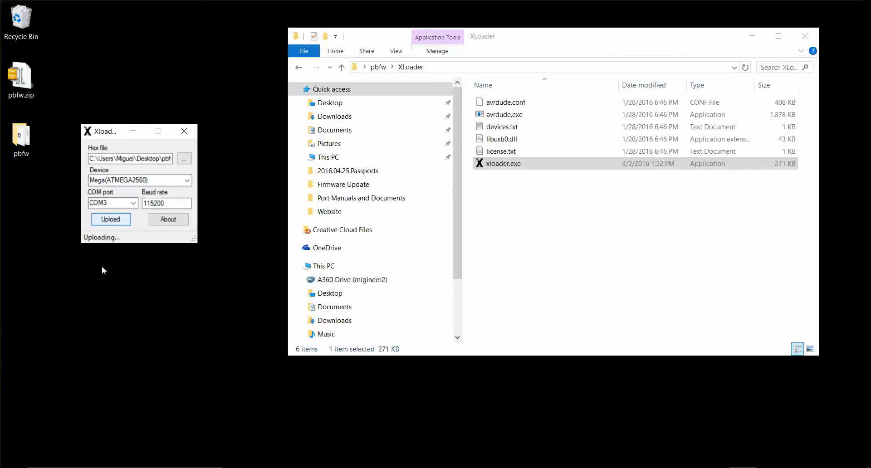
{"action": "mouse_move", "coordinate": [97, 249]}
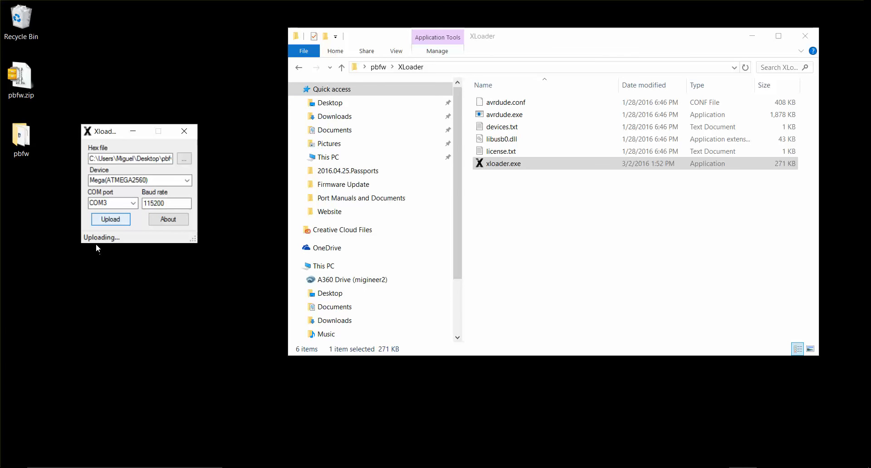
{"action": "mouse_move", "coordinate": [117, 255]}
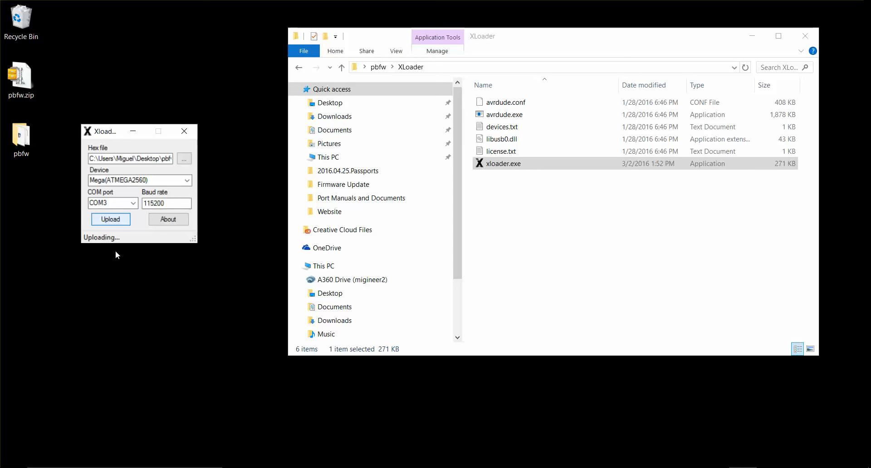
{"action": "mouse_move", "coordinate": [146, 271]}
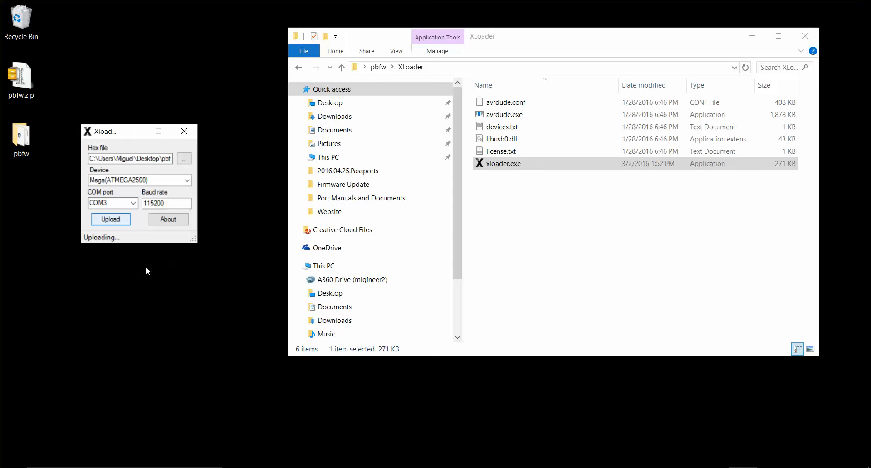
{"action": "mouse_move", "coordinate": [150, 267]}
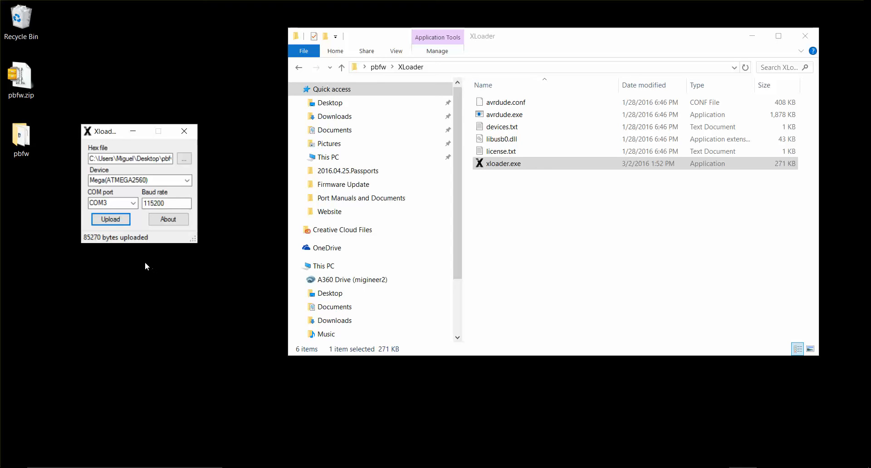
{"action": "mouse_move", "coordinate": [274, 128]}
{"action": "type", "text": "www.k"}
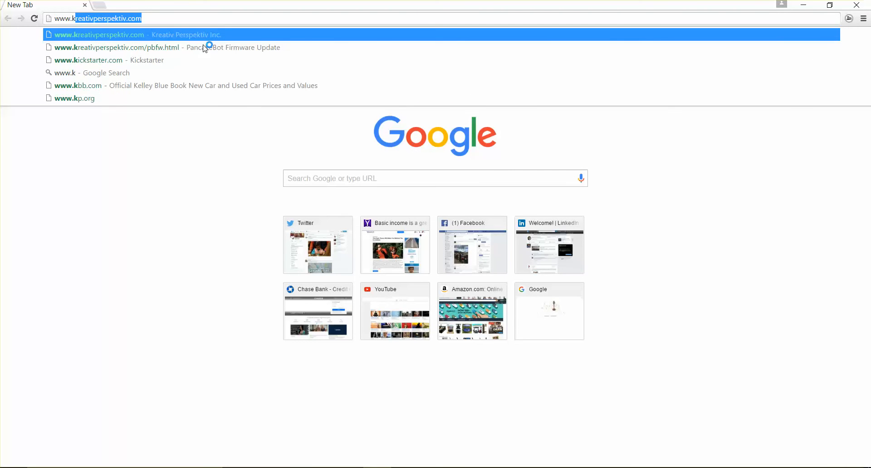
Step: Open kreativperspektiv.com/pbfw.html and scroll down the PancakeBot instructions
{"action": "left_click", "coordinate": [136, 47]}
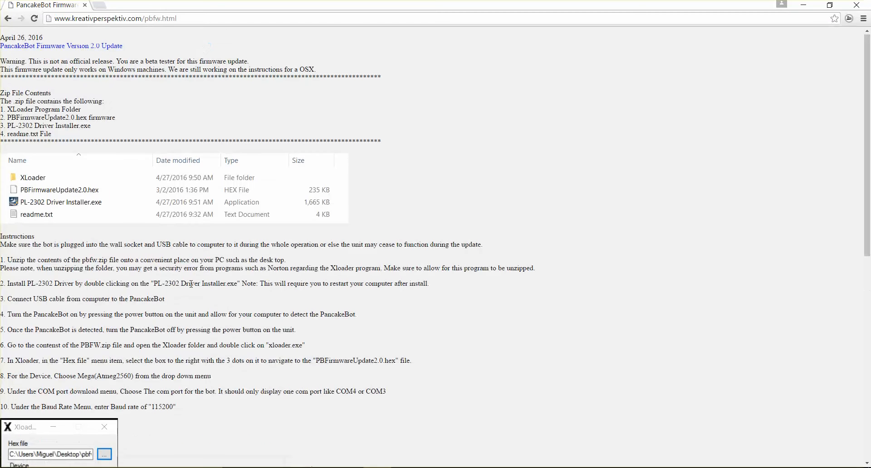
{"action": "scroll", "scroll_direction": "down", "scroll_amount": 3}
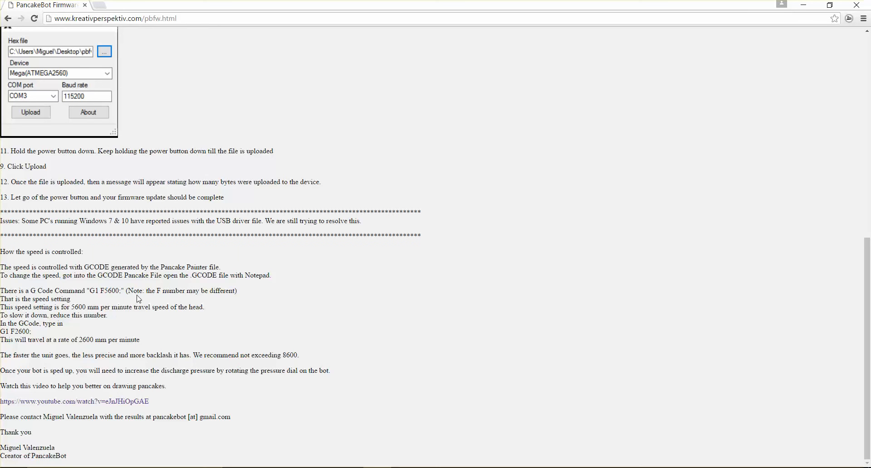
{"action": "mouse_move", "coordinate": [109, 291]}
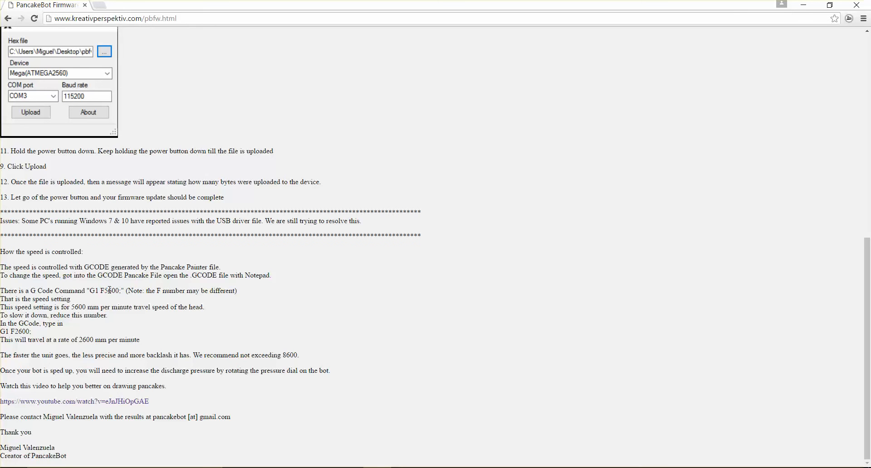
{"action": "mouse_move", "coordinate": [83, 386]}
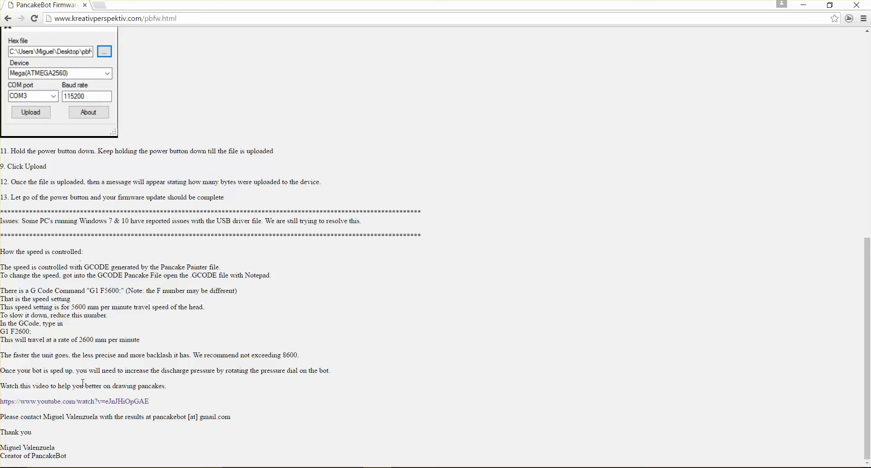
{"action": "mouse_move", "coordinate": [57, 406]}
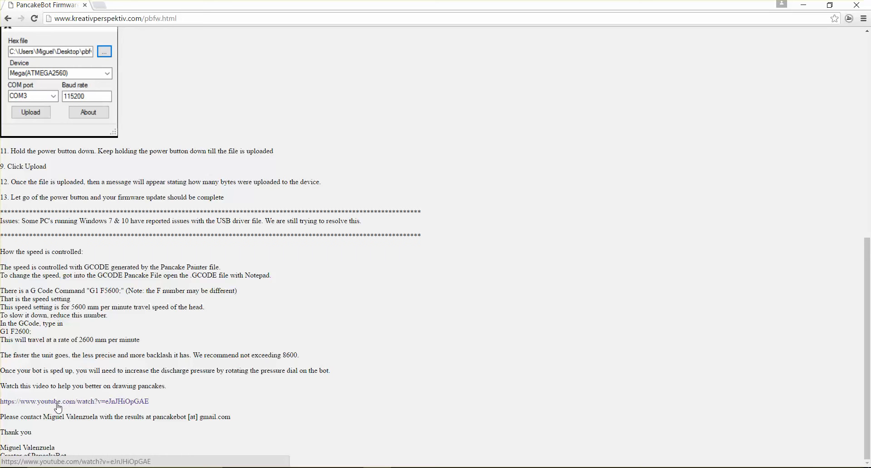
{"action": "mouse_move", "coordinate": [146, 408]}
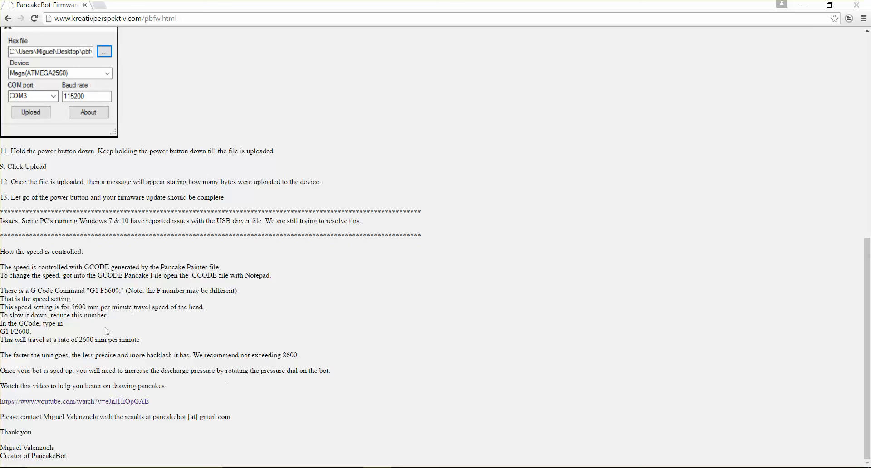
{"action": "mouse_move", "coordinate": [440, 224]}
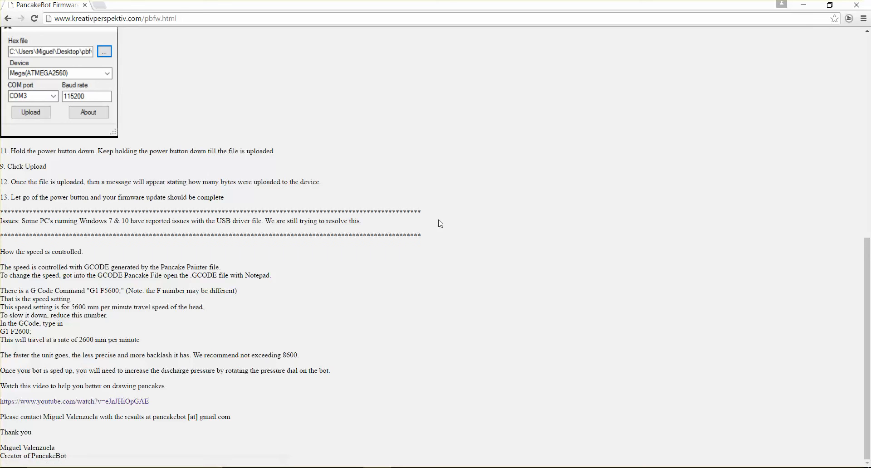